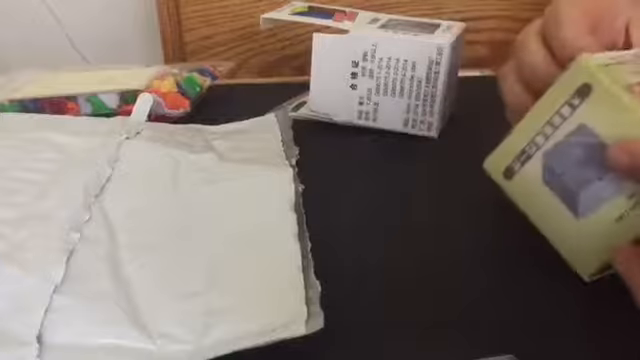
mouse_move(560, 180)
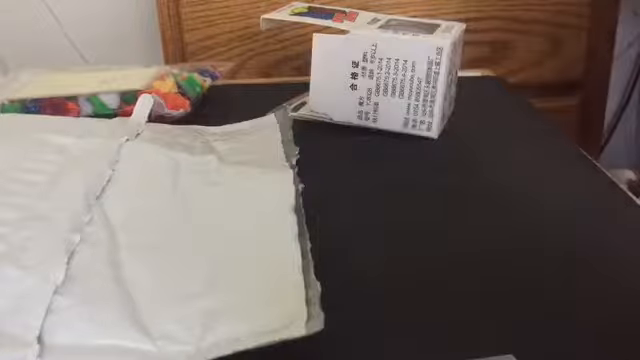